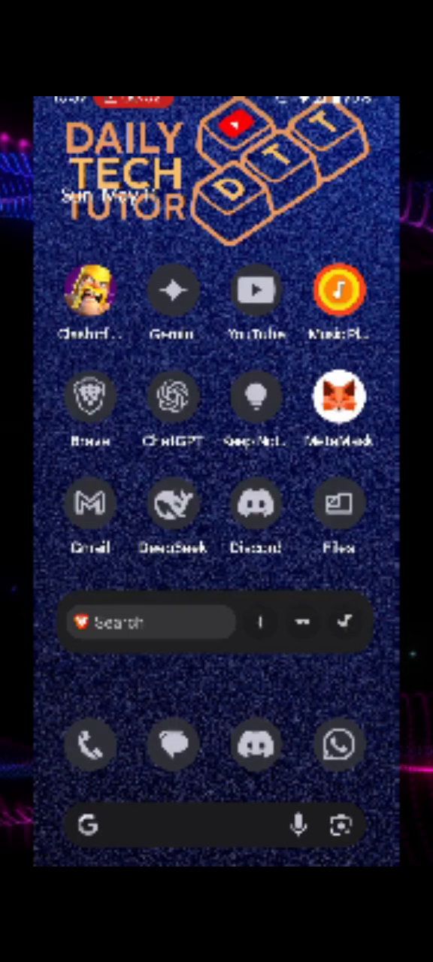
Launch MetaMask and open the Ethereum asset page showing the ~$27.57 balance.
{"action": "left_click", "coordinate": [341, 394]}
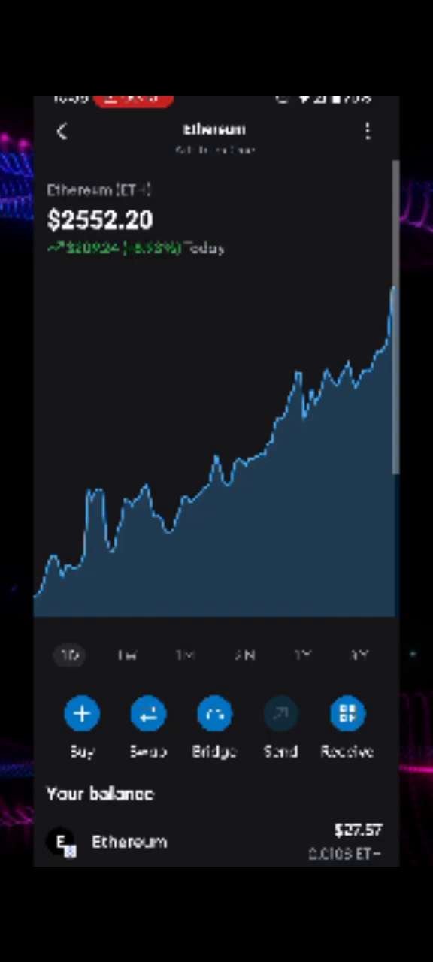
Send $8 (0.00313 ETH) on Arbitrum One to your own Account 1 and reach review.
{"action": "left_click", "coordinate": [281, 714]}
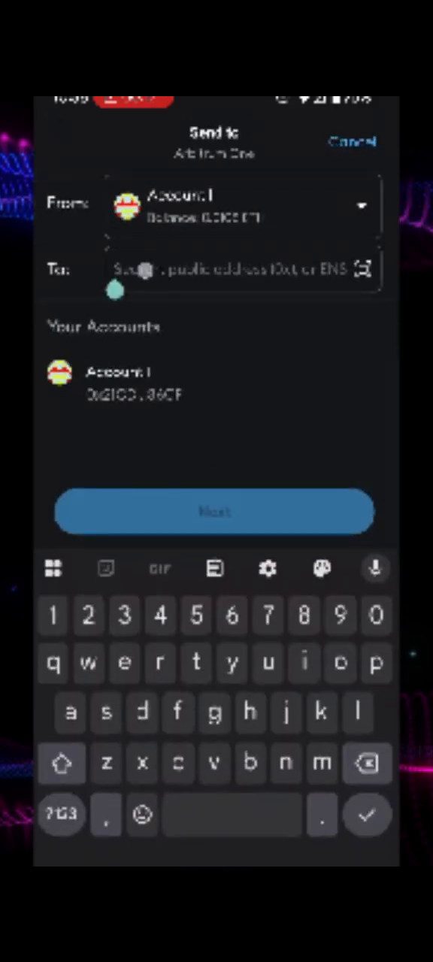
{"action": "left_click", "coordinate": [215, 512]}
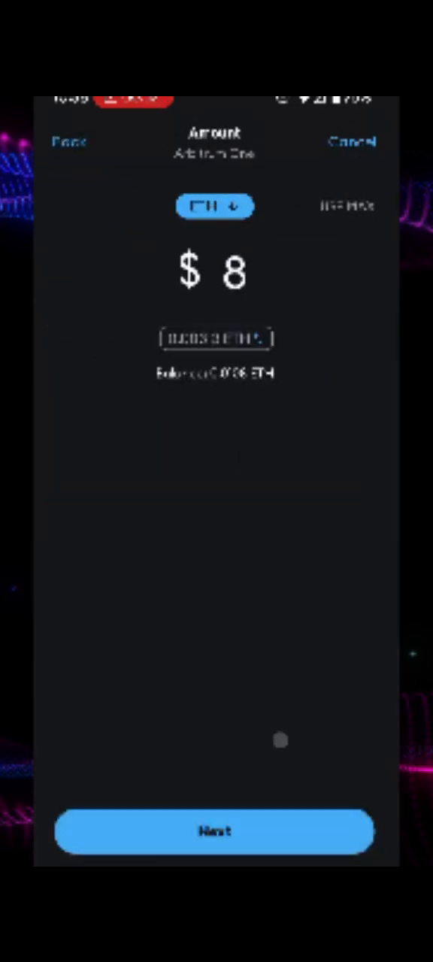
{"action": "left_click", "coordinate": [214, 831]}
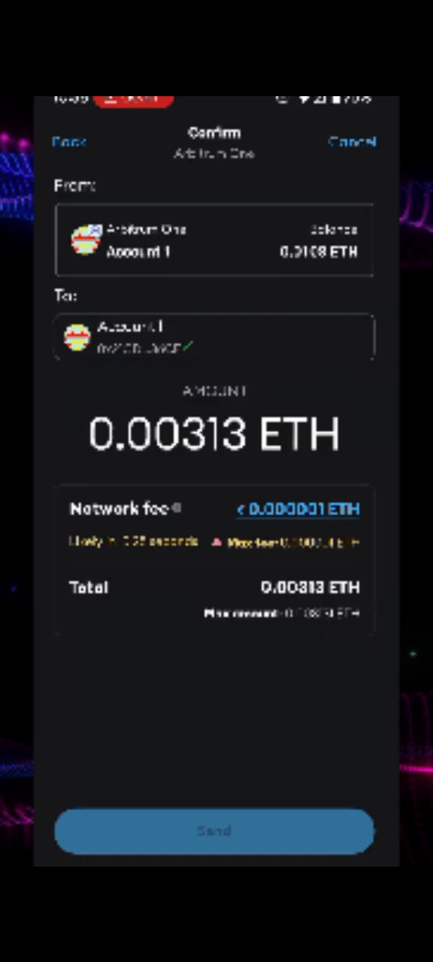
Edit the gas limit in advanced fee settings and save, giving a ~0.000003 ETH fee.
{"action": "left_click", "coordinate": [299, 509]}
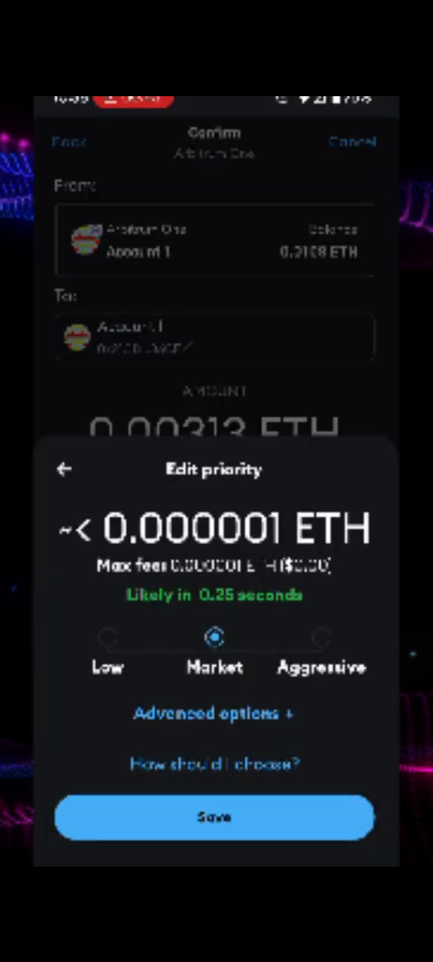
{"action": "left_click", "coordinate": [214, 714]}
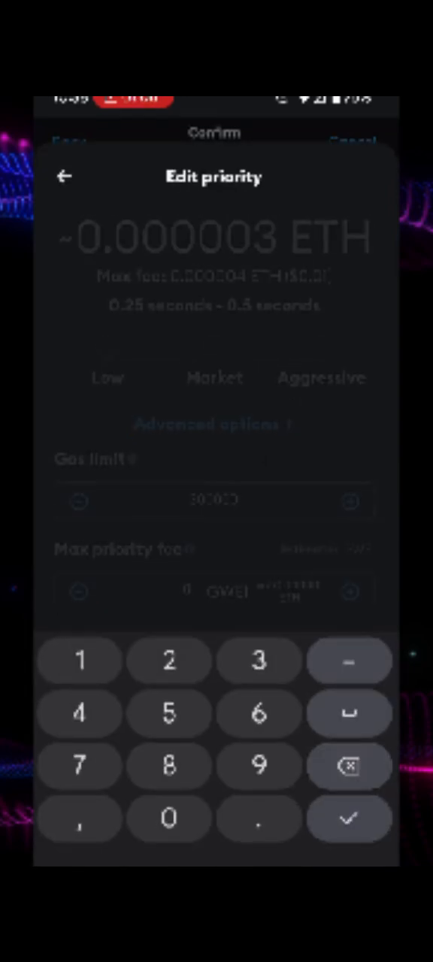
{"action": "left_click", "coordinate": [348, 819]}
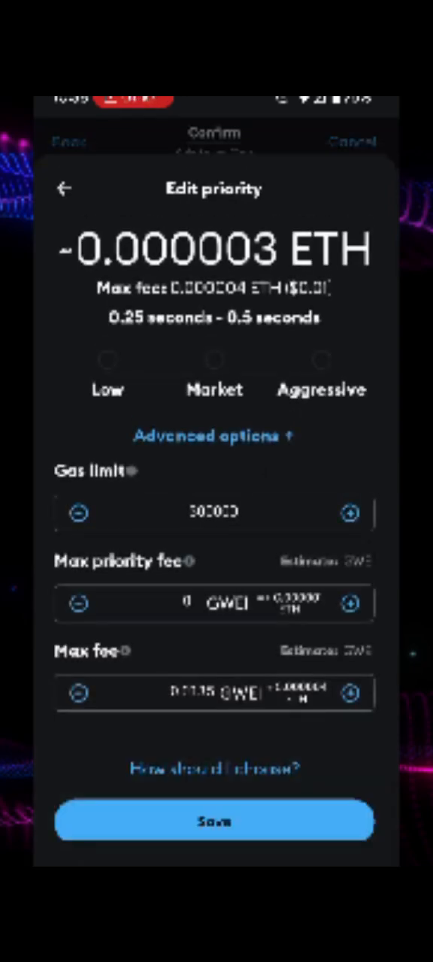
{"action": "left_click", "coordinate": [213, 821]}
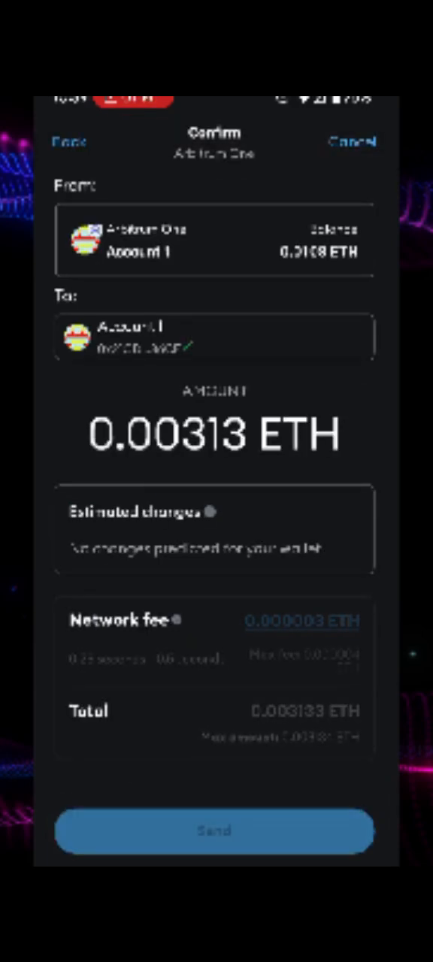
Send the 0.00313 ETH self-transfer and watch it reach Confirmed.
{"action": "left_click", "coordinate": [214, 830]}
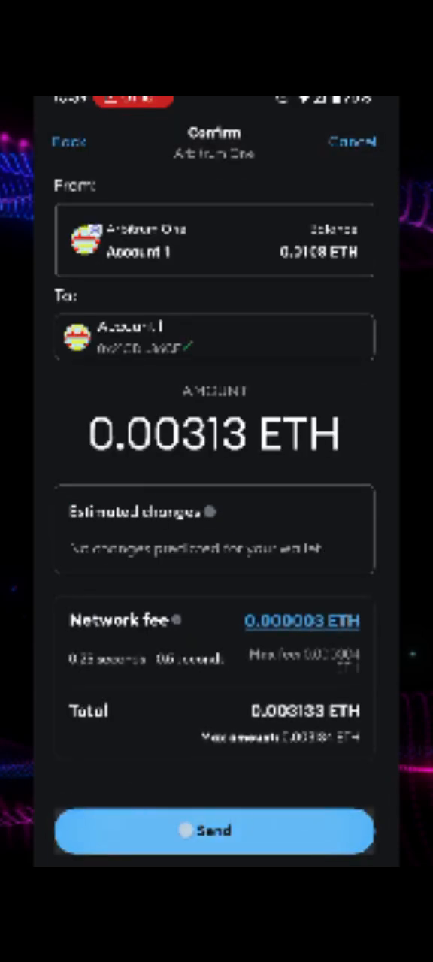
{"action": "left_click", "coordinate": [214, 831]}
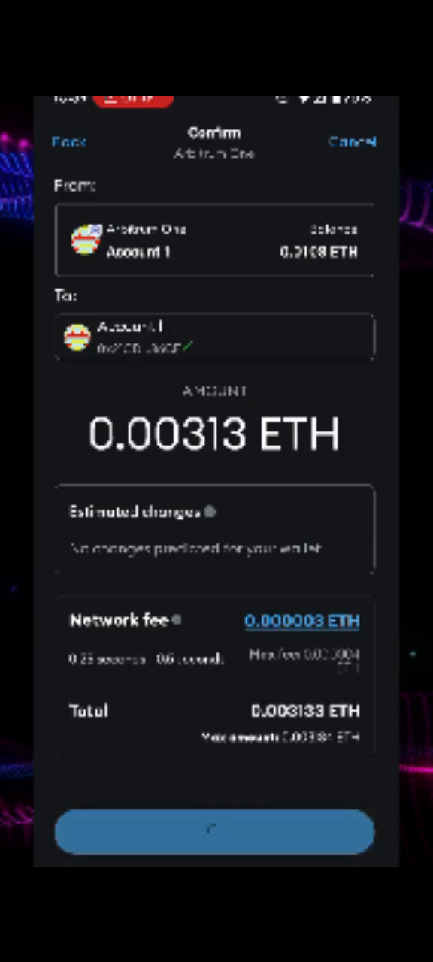
{"action": "left_click", "coordinate": [216, 832]}
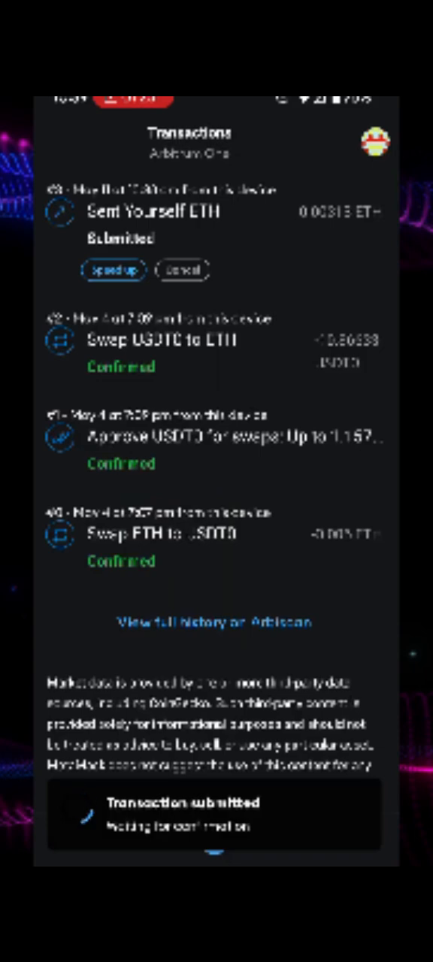
{"action": "left_click", "coordinate": [181, 270]}
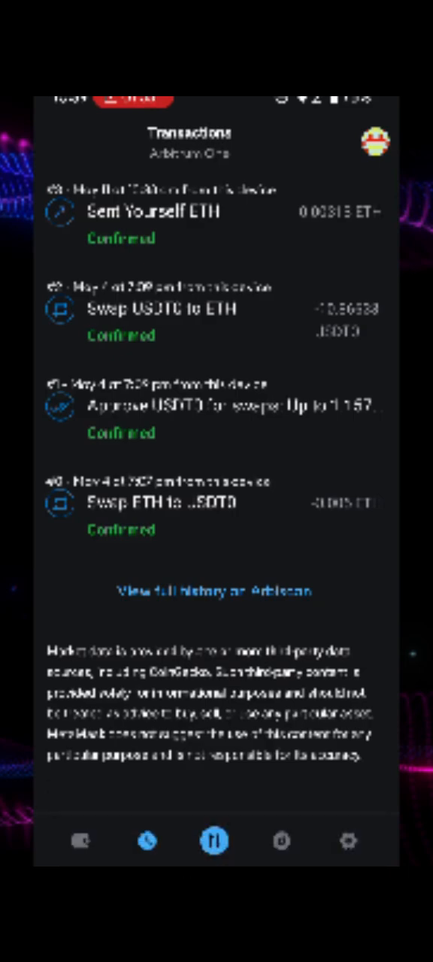
Switch to the wallet overview and back to Activity to see the Confirmed entry.
{"action": "left_click", "coordinate": [80, 841]}
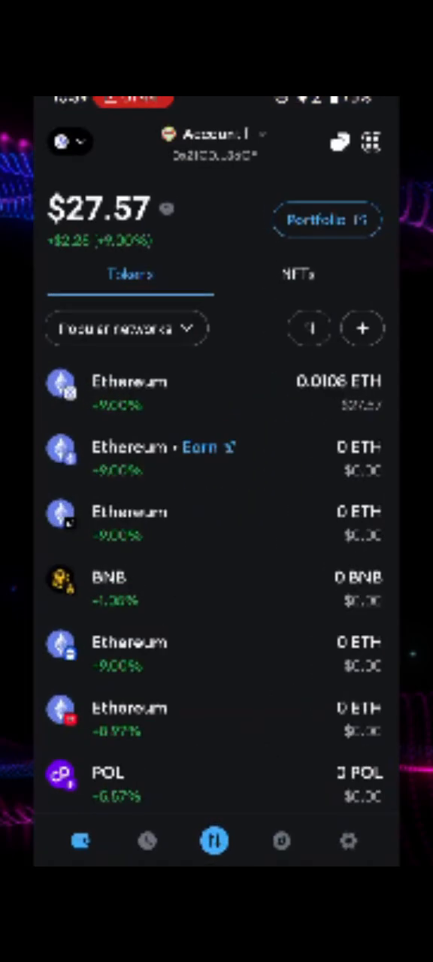
{"action": "left_click", "coordinate": [147, 841]}
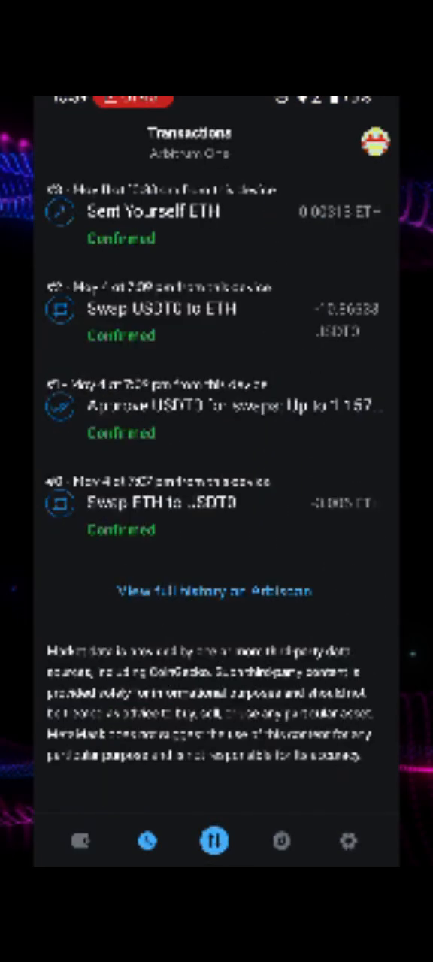